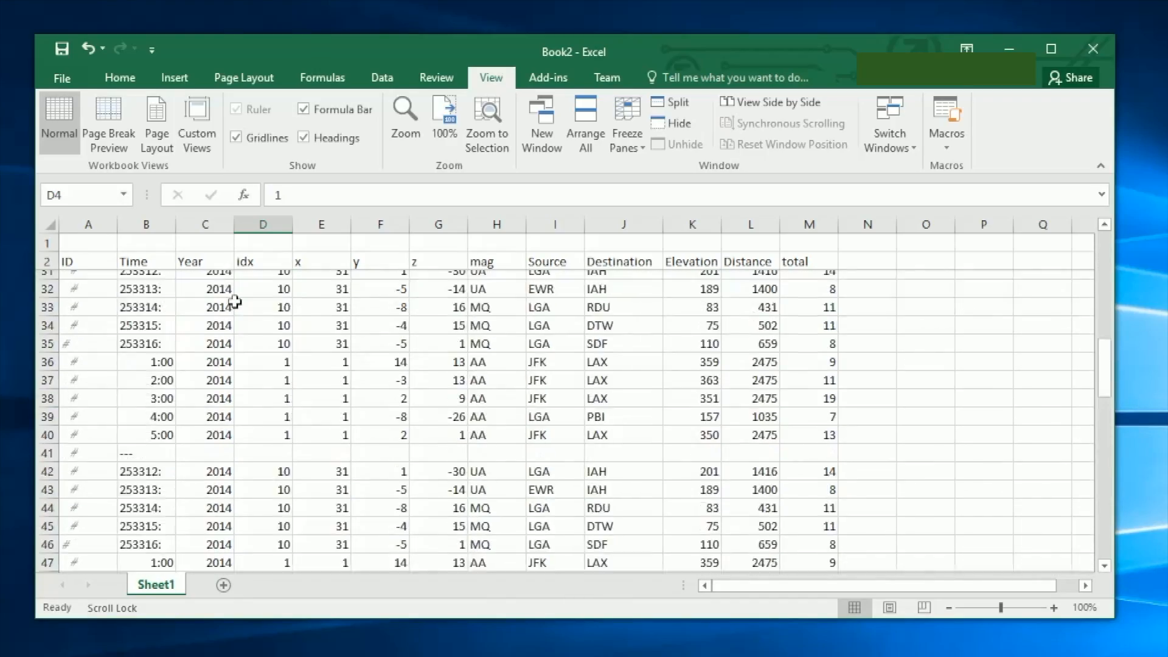
Step: Switch the ribbon to the Data tab, with Book2's flight table back at its first records
{"action": "left_click", "coordinate": [381, 77]}
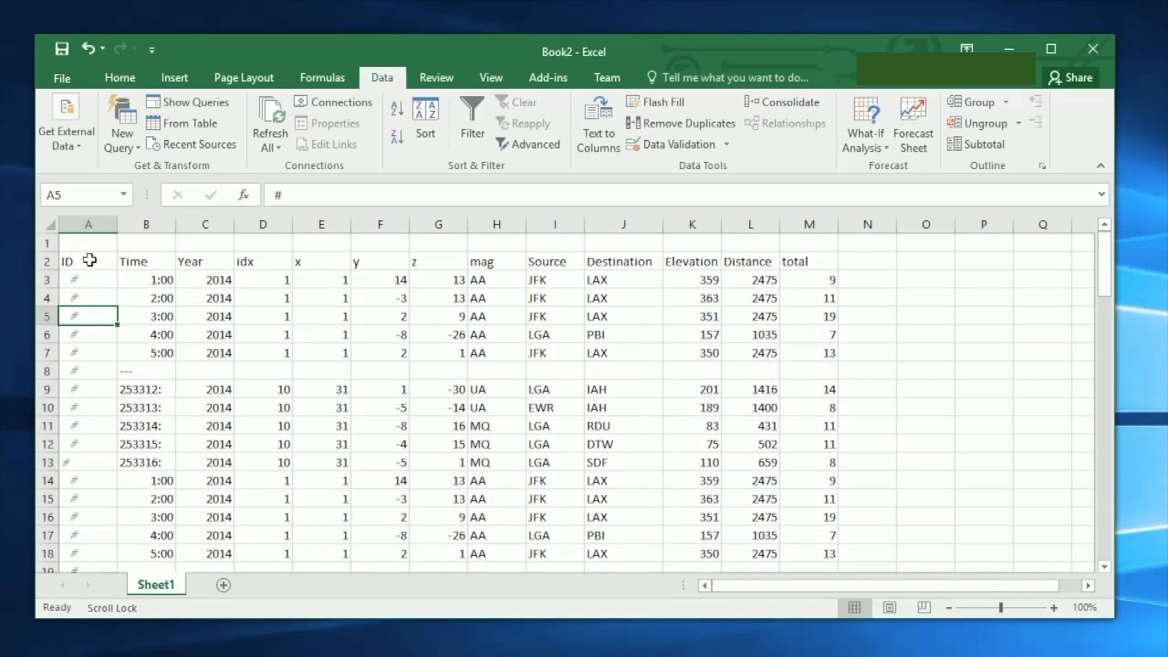